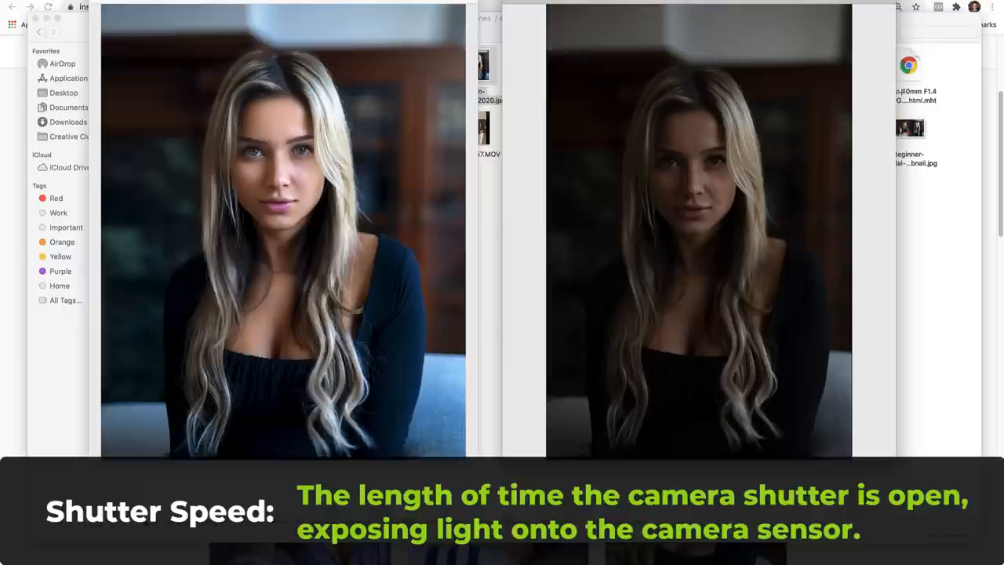
{"action": "mouse_move", "coordinate": [526, 168]}
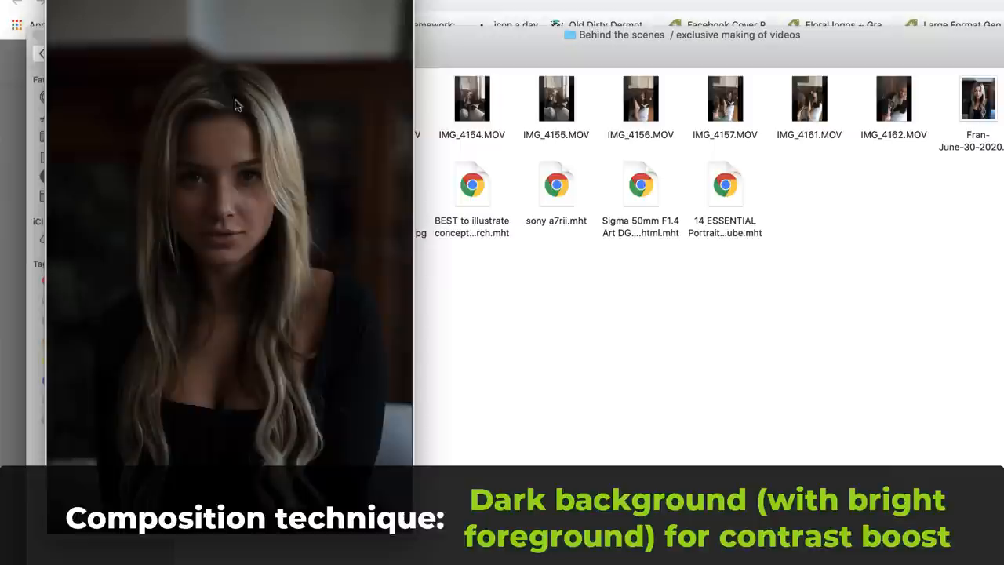
{"action": "mouse_move", "coordinate": [363, 210]}
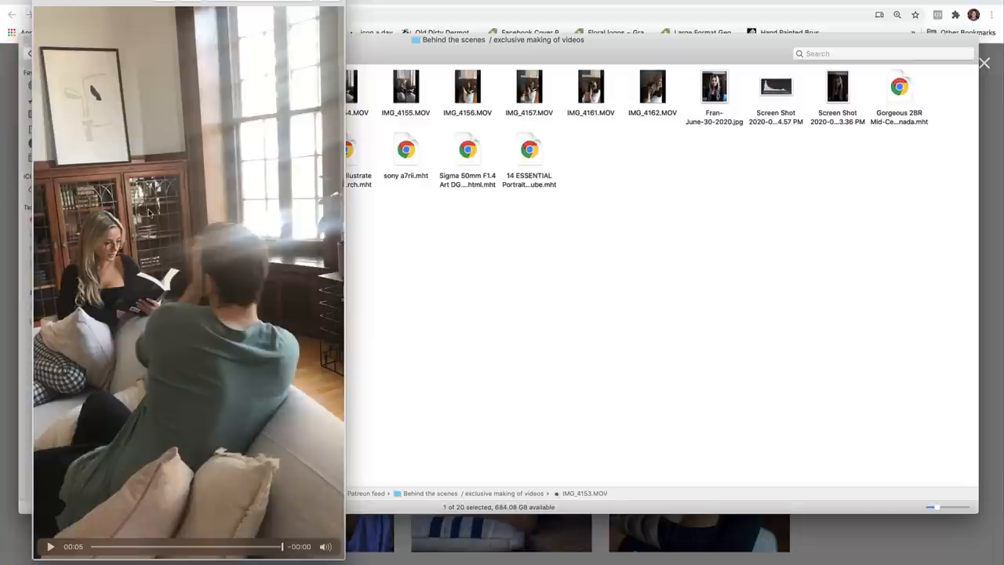
- Open the saved Gorgeous 2BR Mid-Century apartment listing in the browser
{"action": "left_click", "coordinate": [985, 63]}
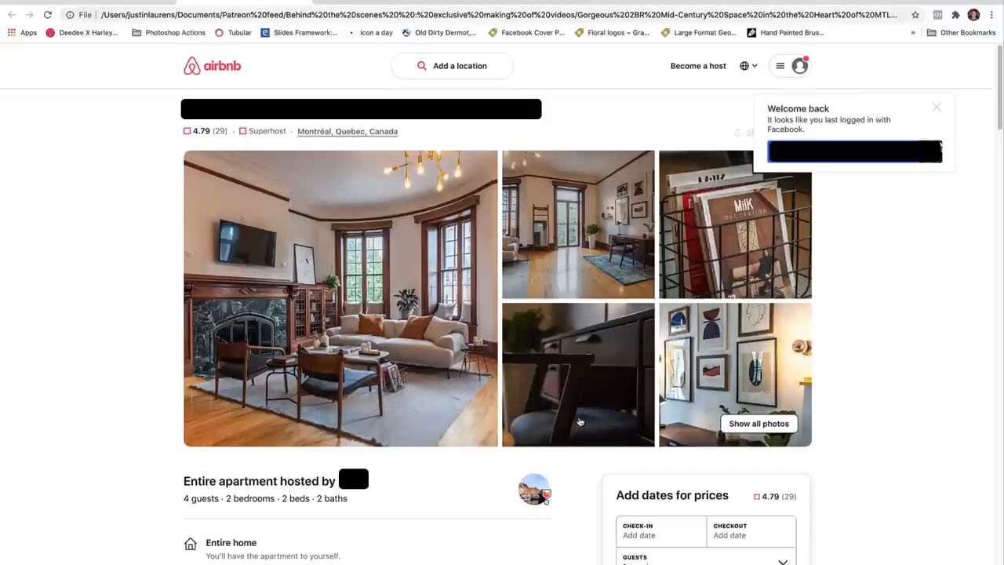
{"action": "mouse_move", "coordinate": [126, 276]}
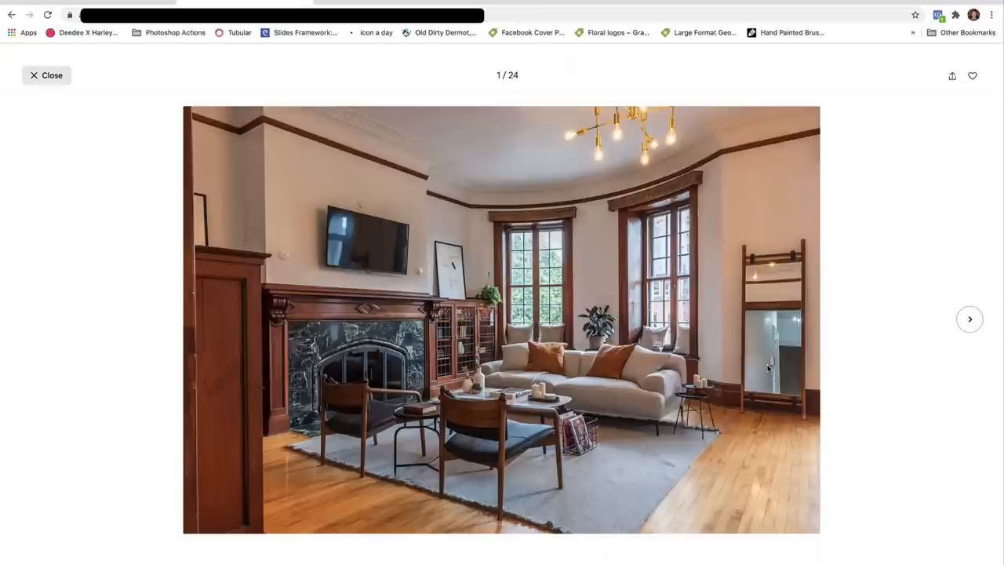
- Advance the listing gallery four photos, past the framed-art wall photo
{"action": "left_click", "coordinate": [970, 318]}
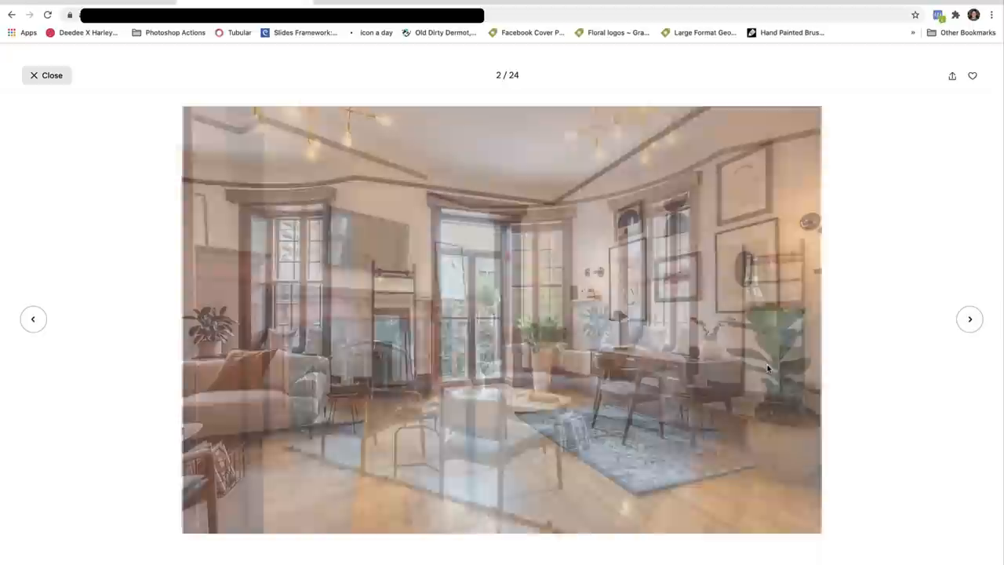
{"action": "left_click", "coordinate": [970, 319]}
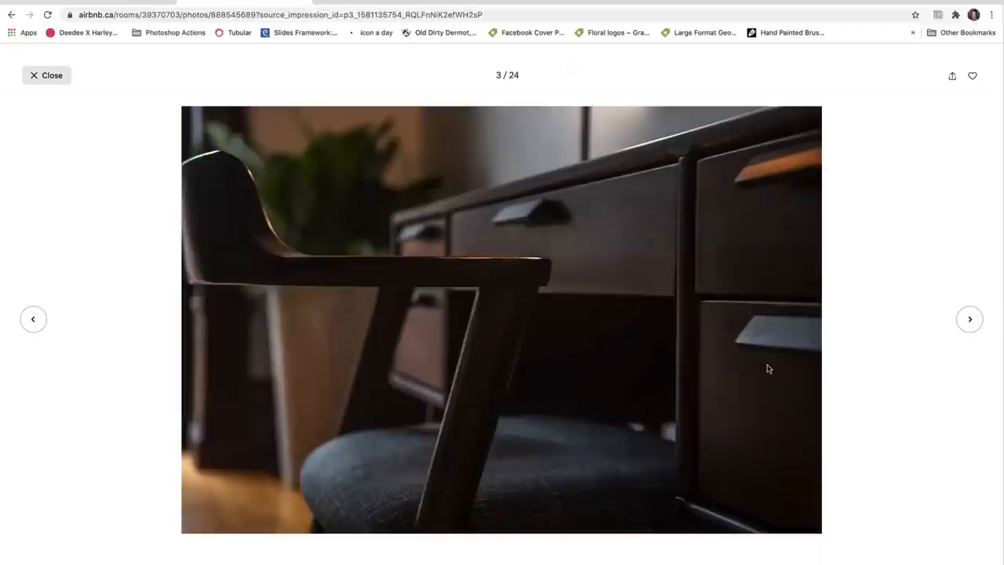
{"action": "left_click", "coordinate": [969, 318]}
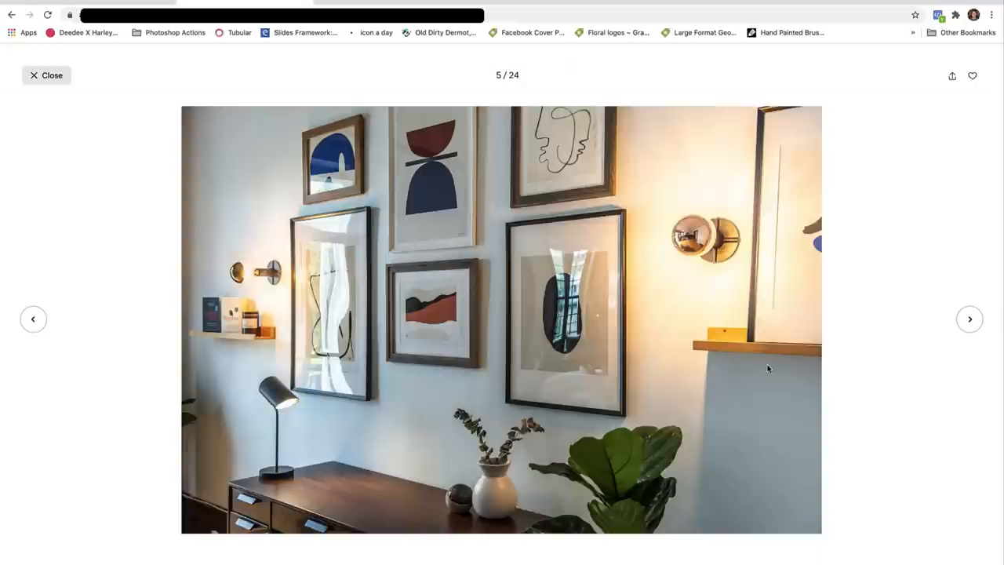
{"action": "left_click", "coordinate": [970, 318]}
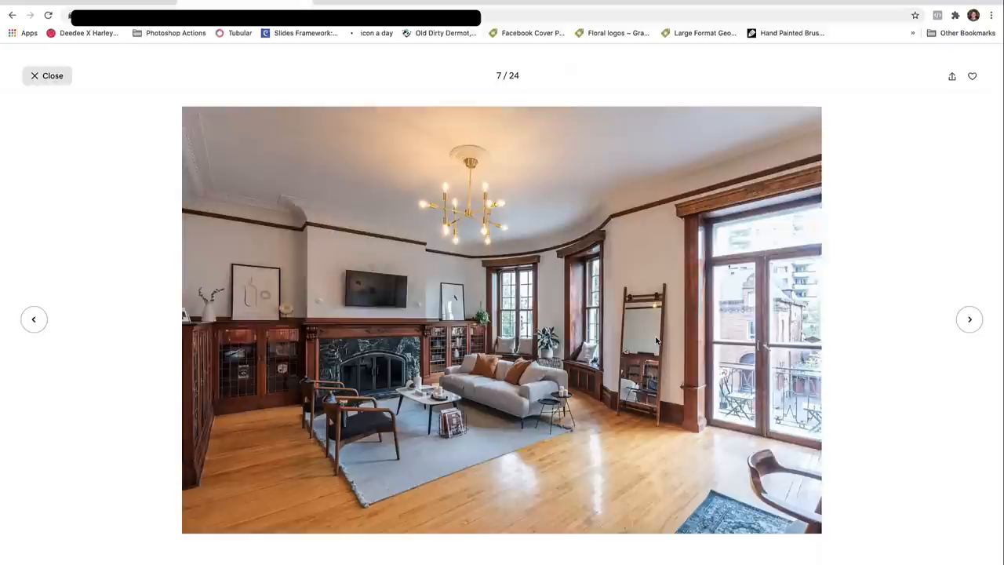
- Step through the living-room listing photos, then move on to the saved Breather page
{"action": "left_click", "coordinate": [969, 320]}
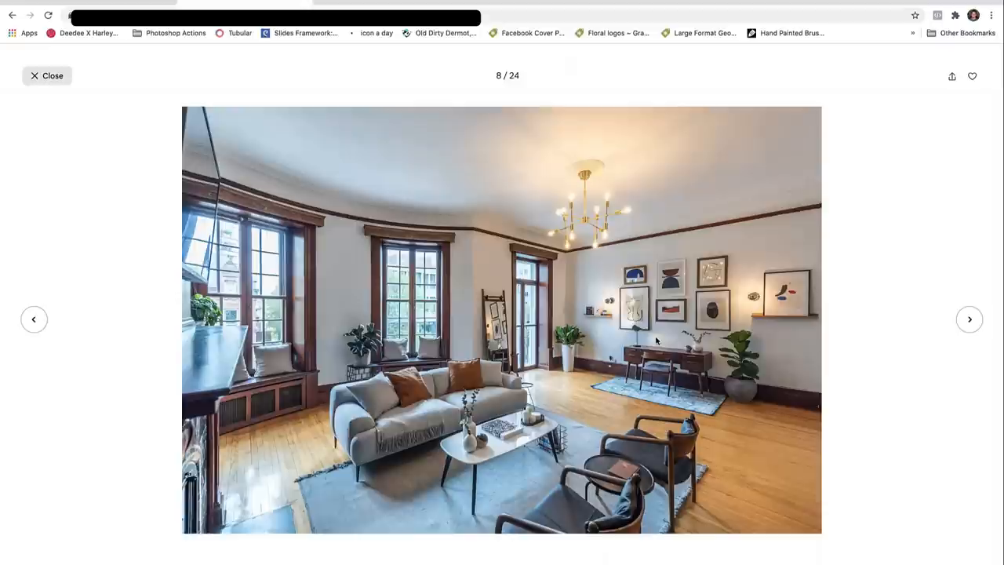
{"action": "left_click", "coordinate": [969, 319]}
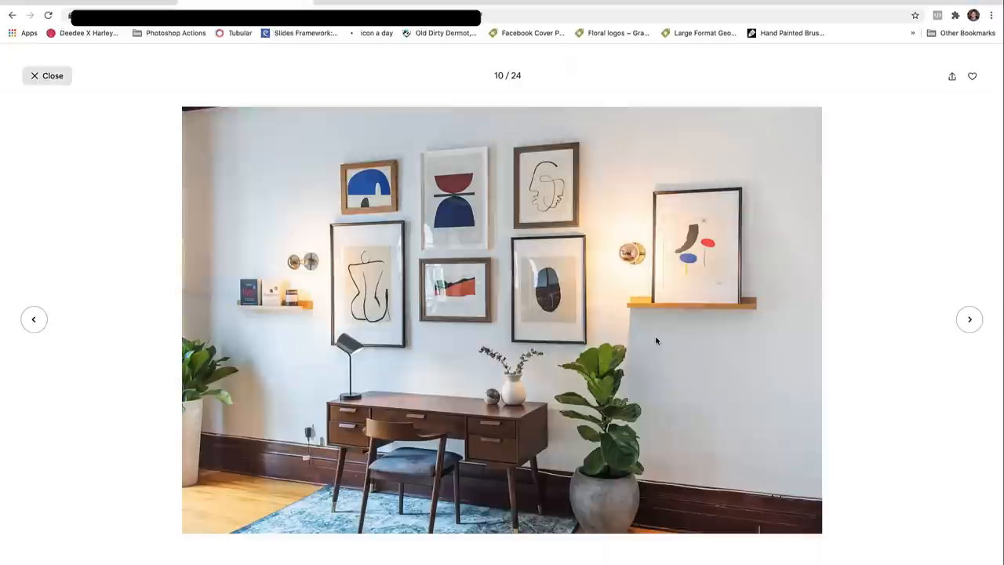
{"action": "left_click", "coordinate": [33, 319]}
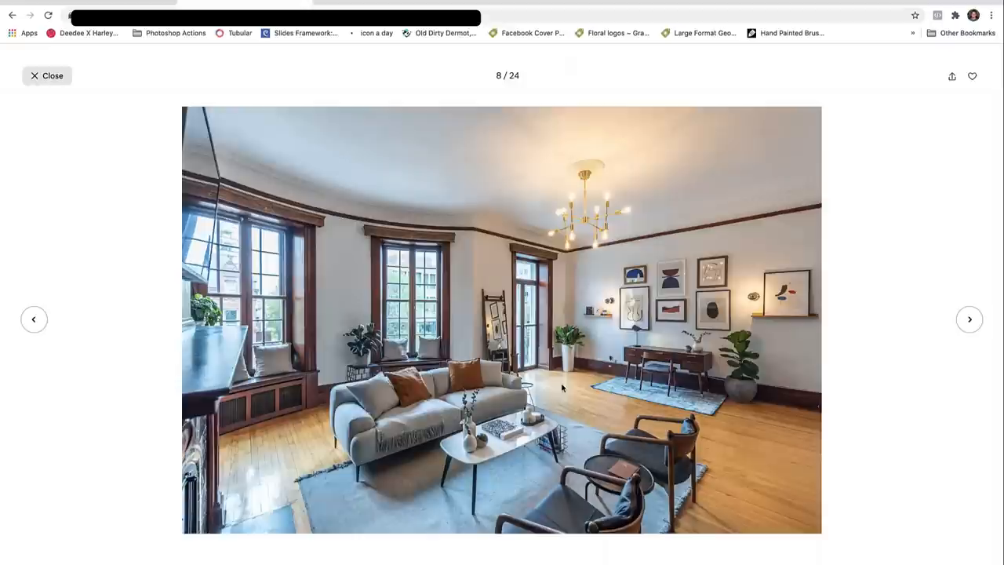
{"action": "mouse_move", "coordinate": [405, 406]}
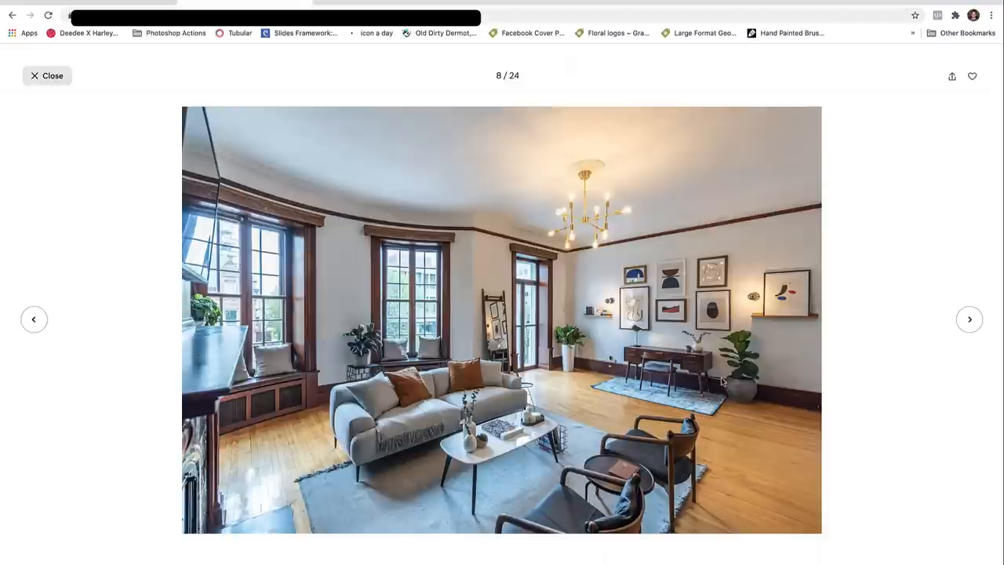
{"action": "left_click", "coordinate": [969, 319]}
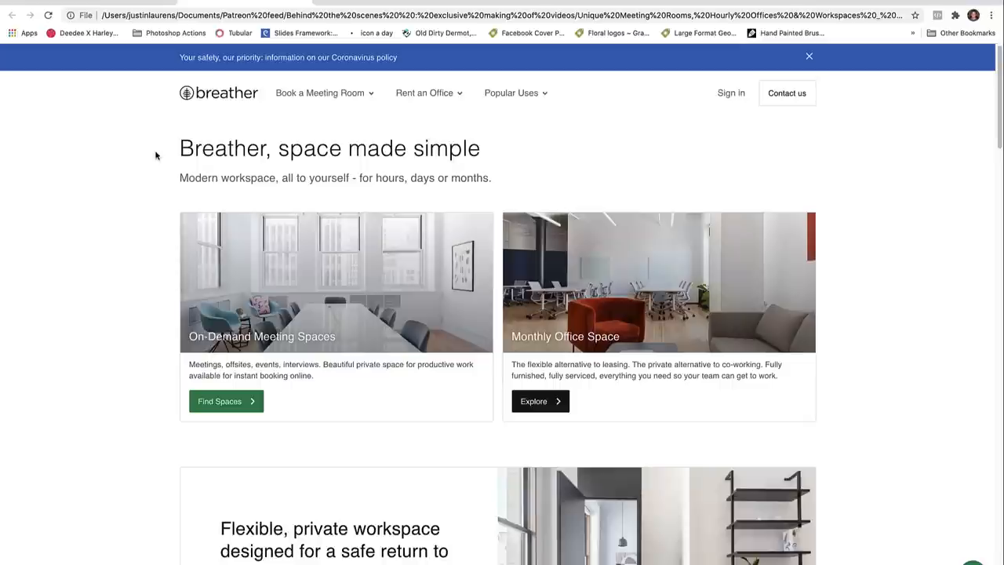
{"action": "mouse_move", "coordinate": [579, 179]}
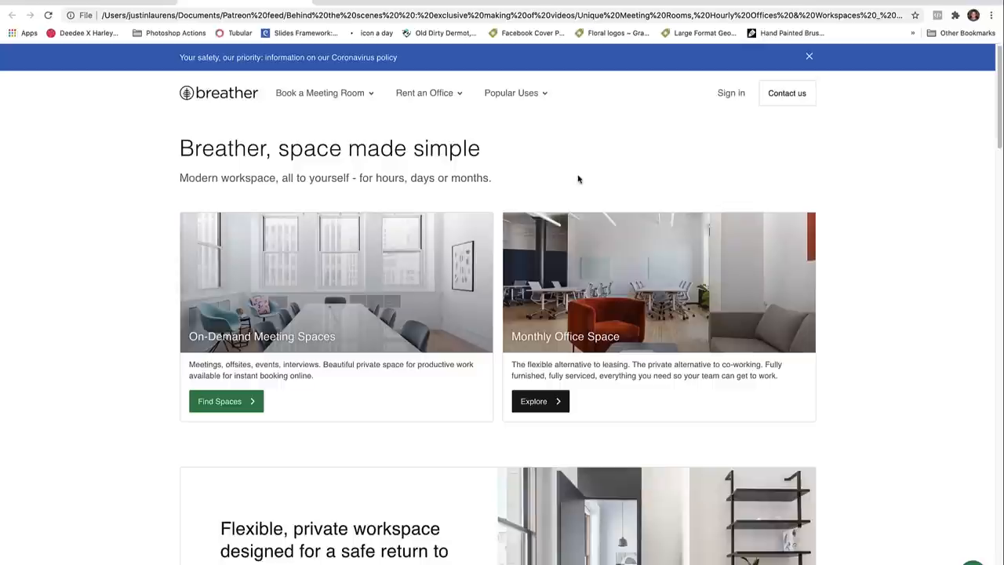
- Scroll down the saved Breather homepage
{"action": "scroll", "scroll_direction": "down", "scroll_amount": 3}
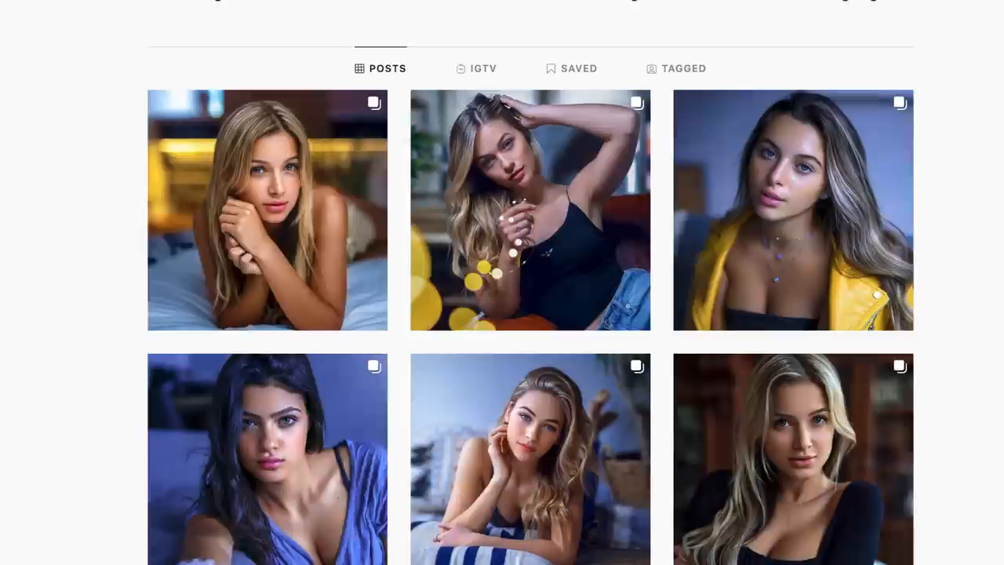
- Leave the Breather page for the Instagram grid of moody portraits
{"action": "left_click", "coordinate": [531, 459]}
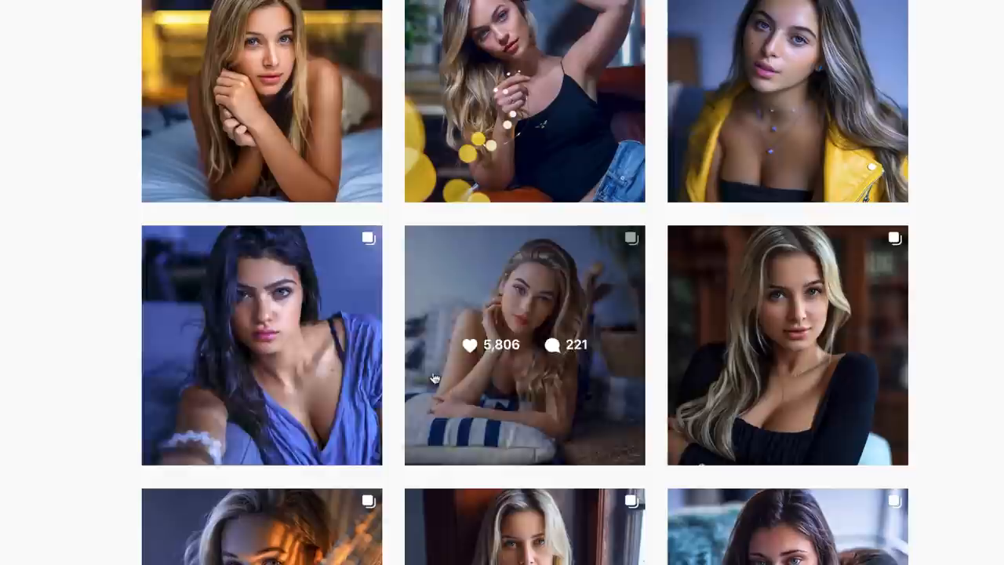
{"action": "mouse_move", "coordinate": [627, 390]}
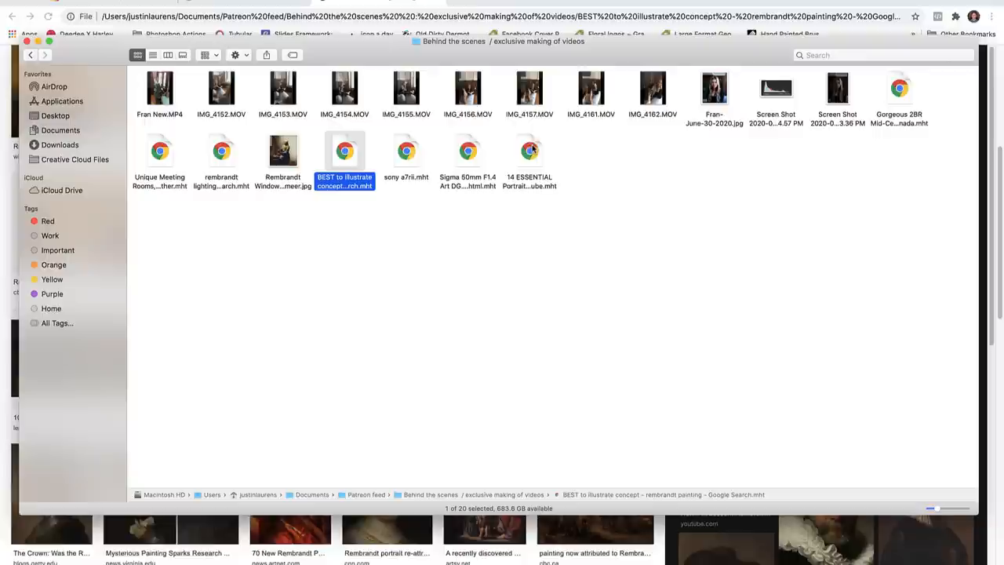
- Open 'BEST to illustrate concept – rembrandt painting – Google Search.mht' from the Finder folder
{"action": "double_click", "coordinate": [282, 151]}
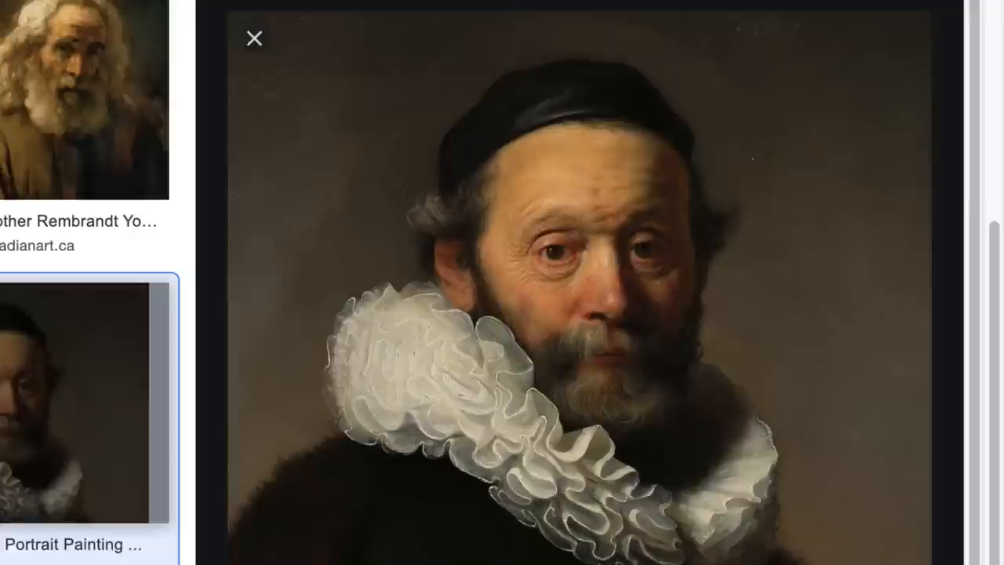
- Switch from the Rembrandt Google Images results to the Instagram tab
{"action": "left_click", "coordinate": [254, 38]}
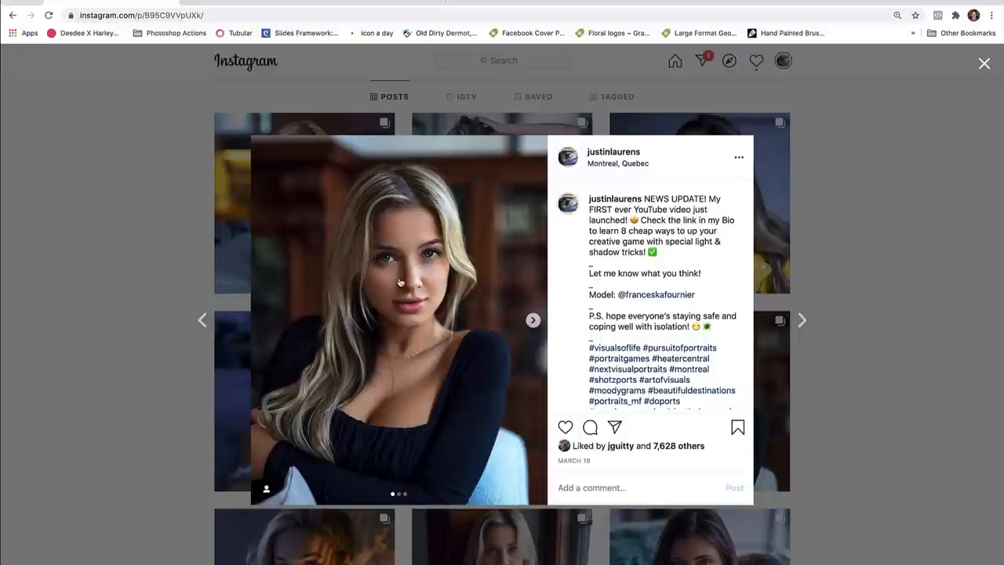
- Open a portrait post on the Instagram profile, close it, and scroll the grid
{"action": "left_click", "coordinate": [985, 63]}
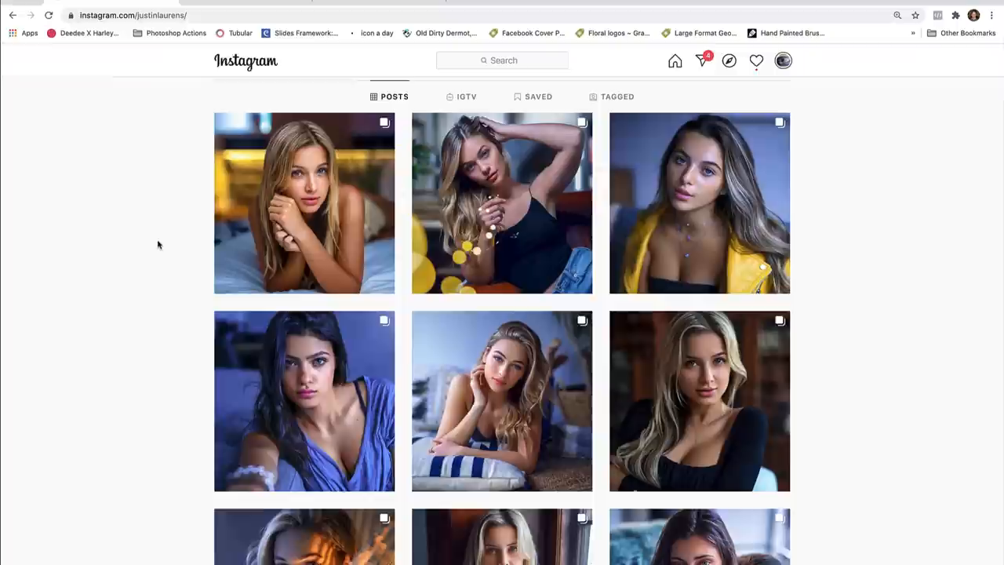
{"action": "left_click", "coordinate": [502, 203]}
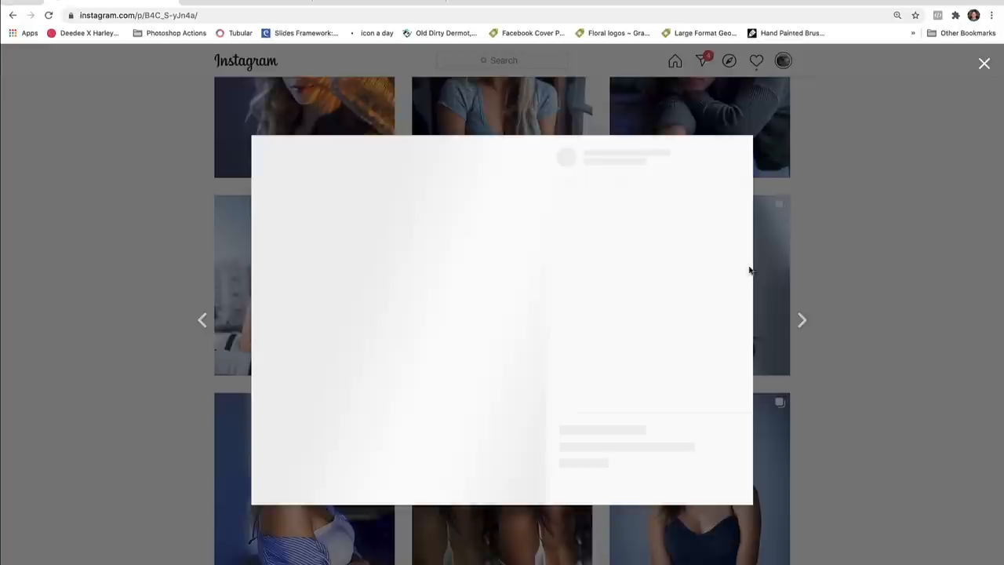
{"action": "left_click", "coordinate": [985, 63]}
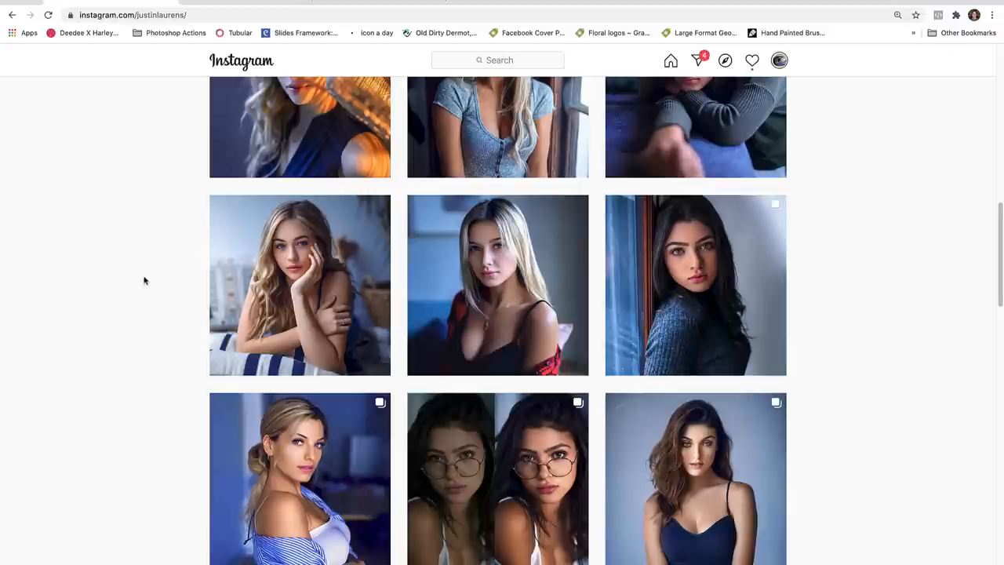
{"action": "scroll", "scroll_direction": "up", "scroll_amount": 3}
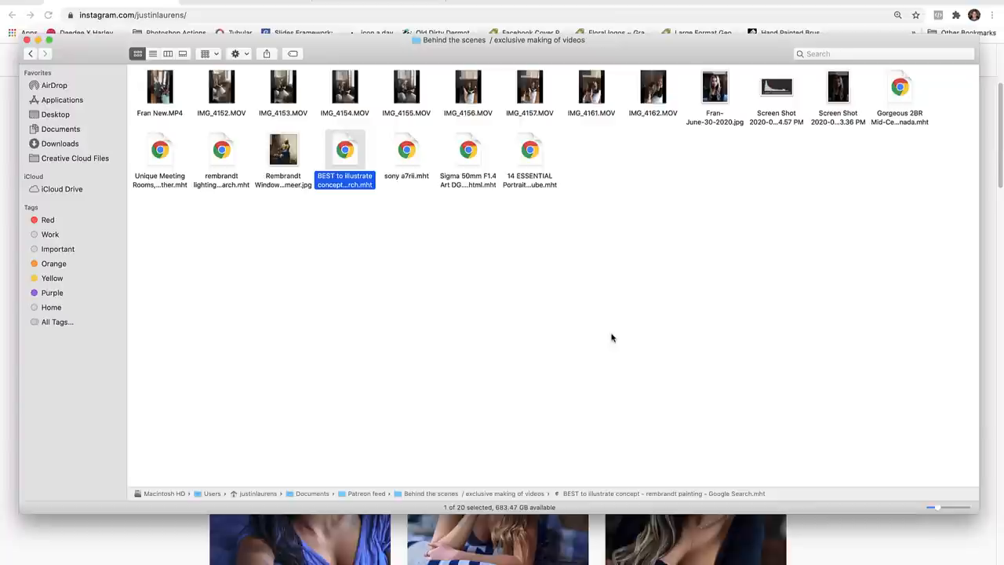
- Select the final Fran portrait JPG, then open the IMG_4152.MOV shoot clip
{"action": "left_click", "coordinate": [714, 86]}
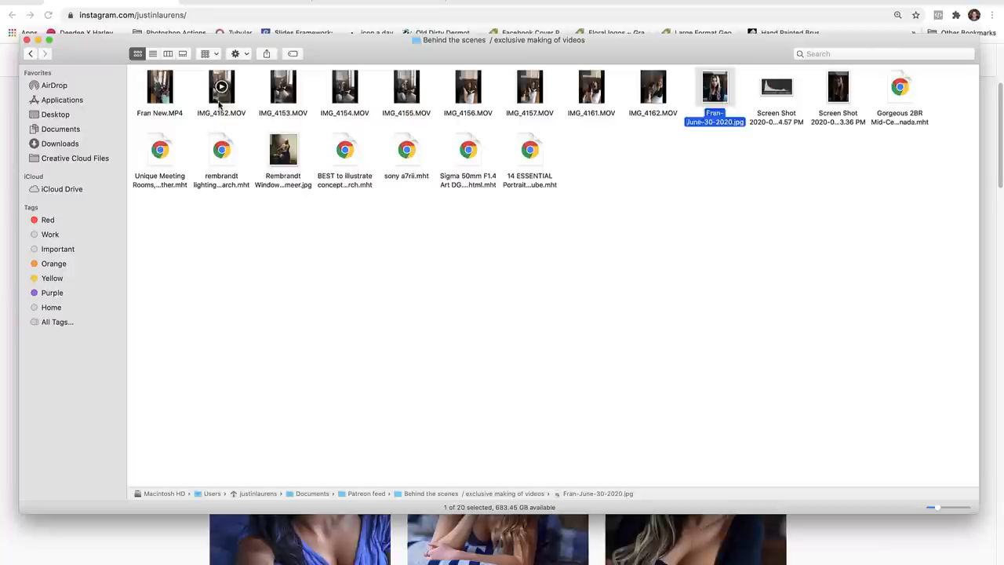
{"action": "double_click", "coordinate": [221, 86]}
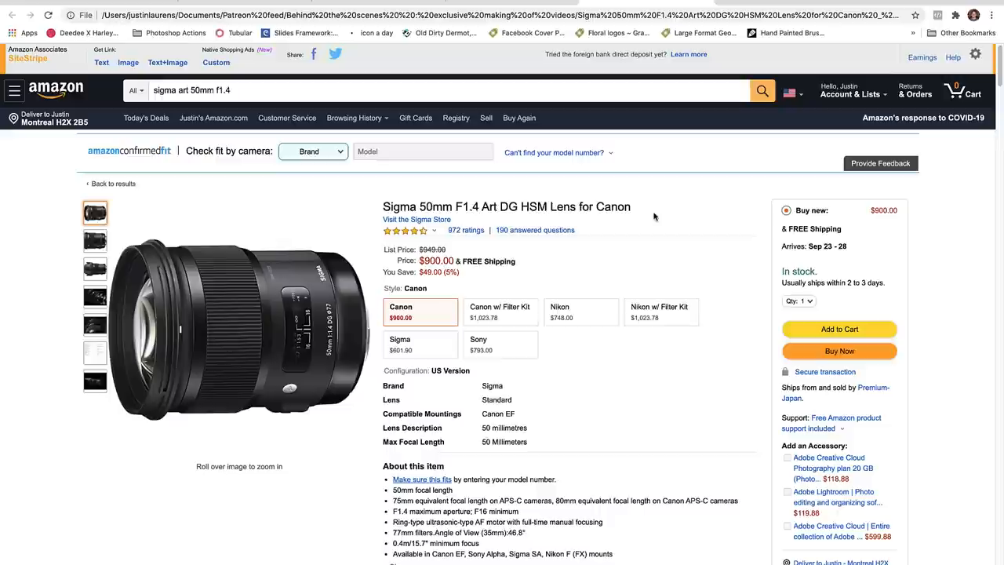
{"action": "mouse_move", "coordinate": [550, 251]}
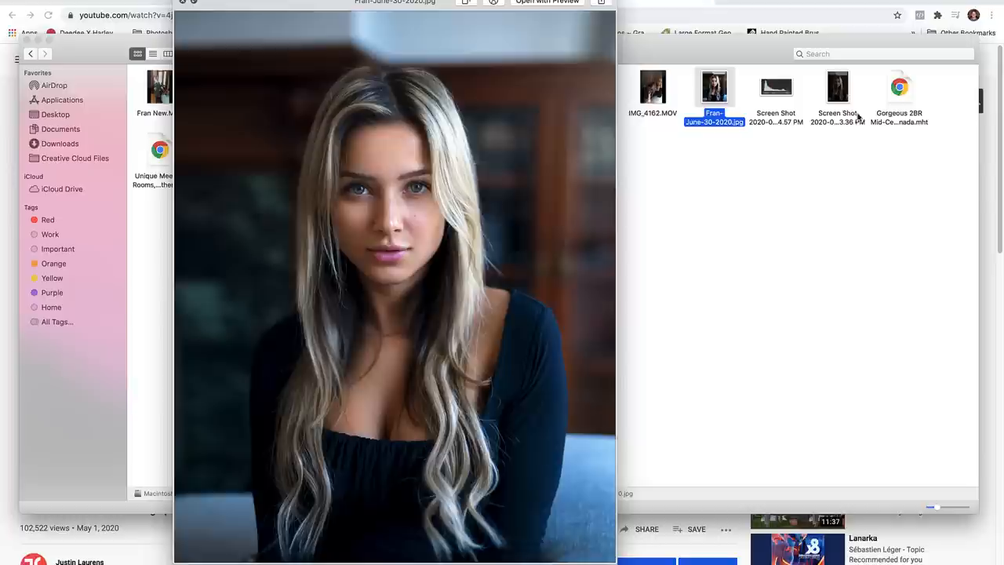
- Preview the Screen Shot 3.36 PM raw capture of the same pose
{"action": "left_click", "coordinate": [838, 86]}
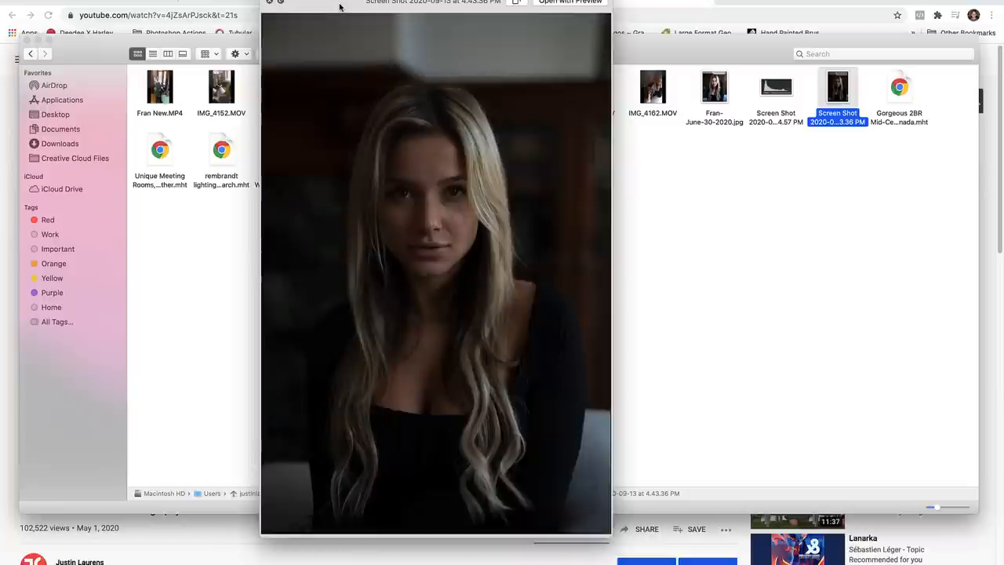